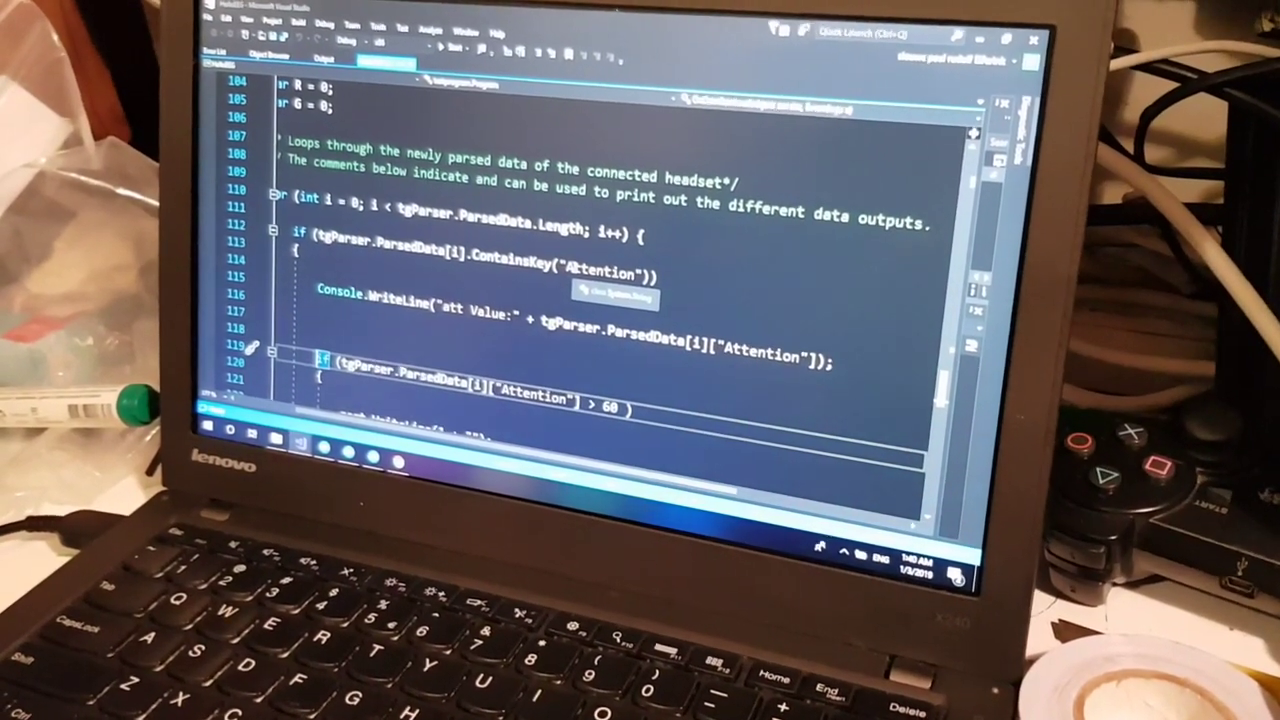
scroll(down, 3)
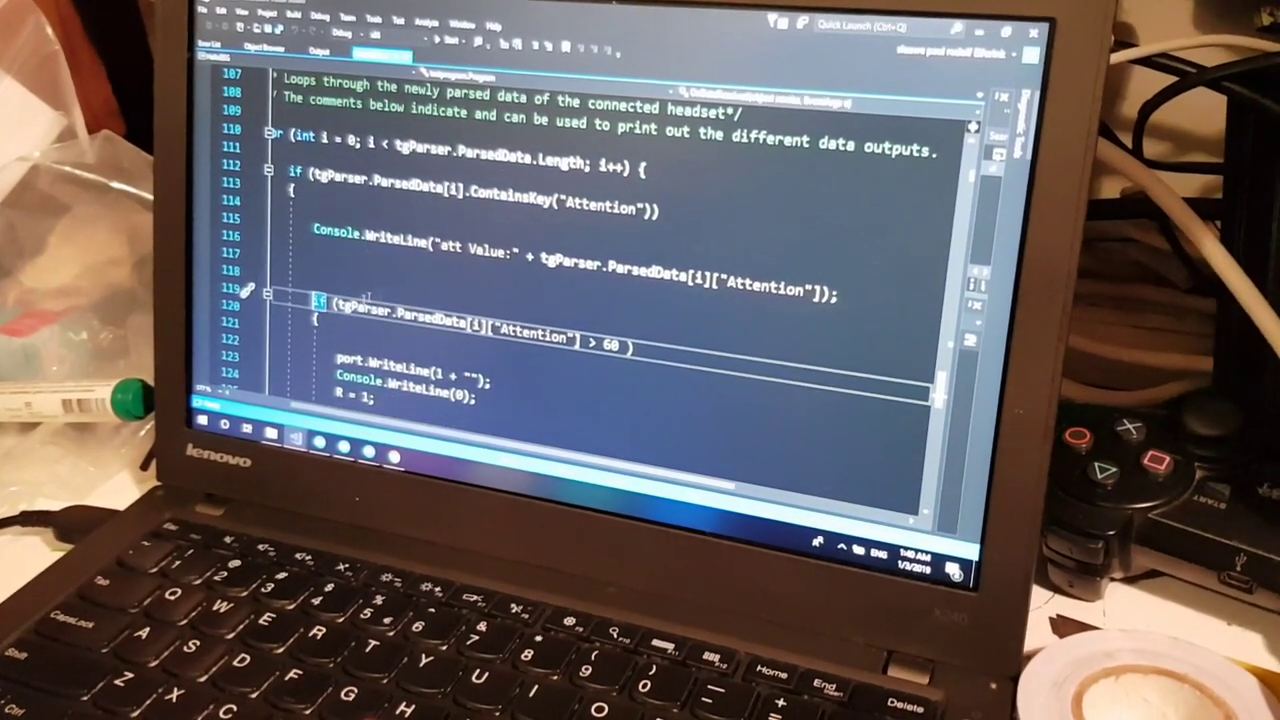